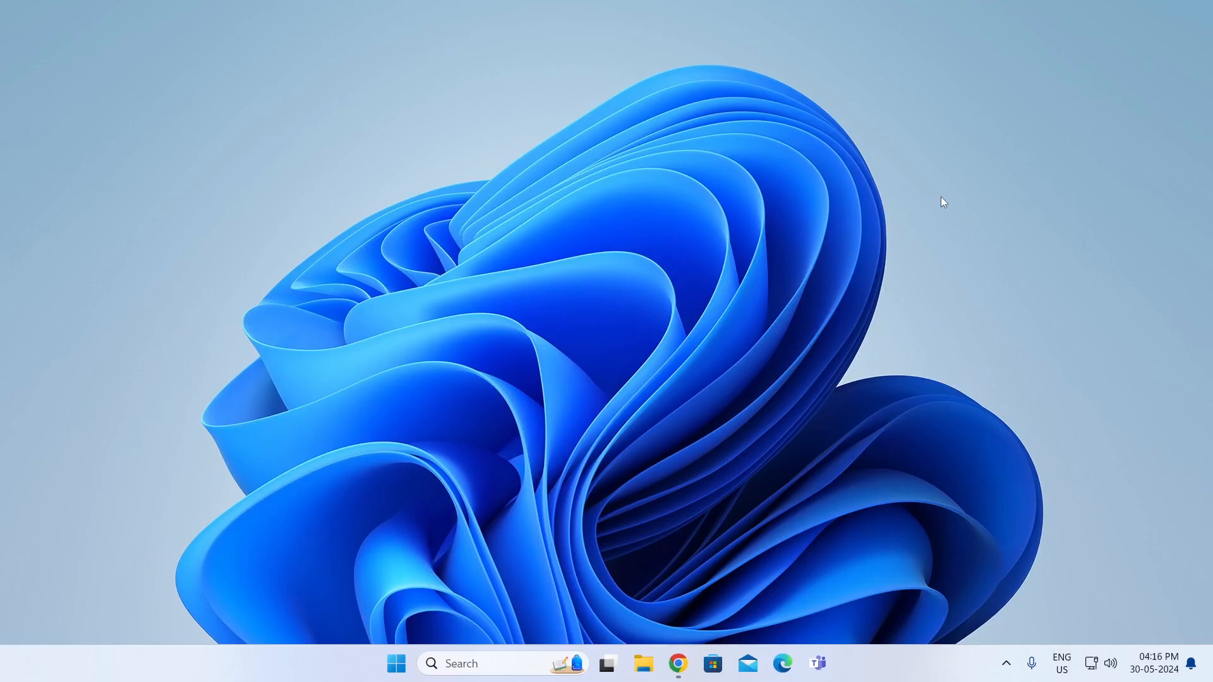
mouse_move(726, 644)
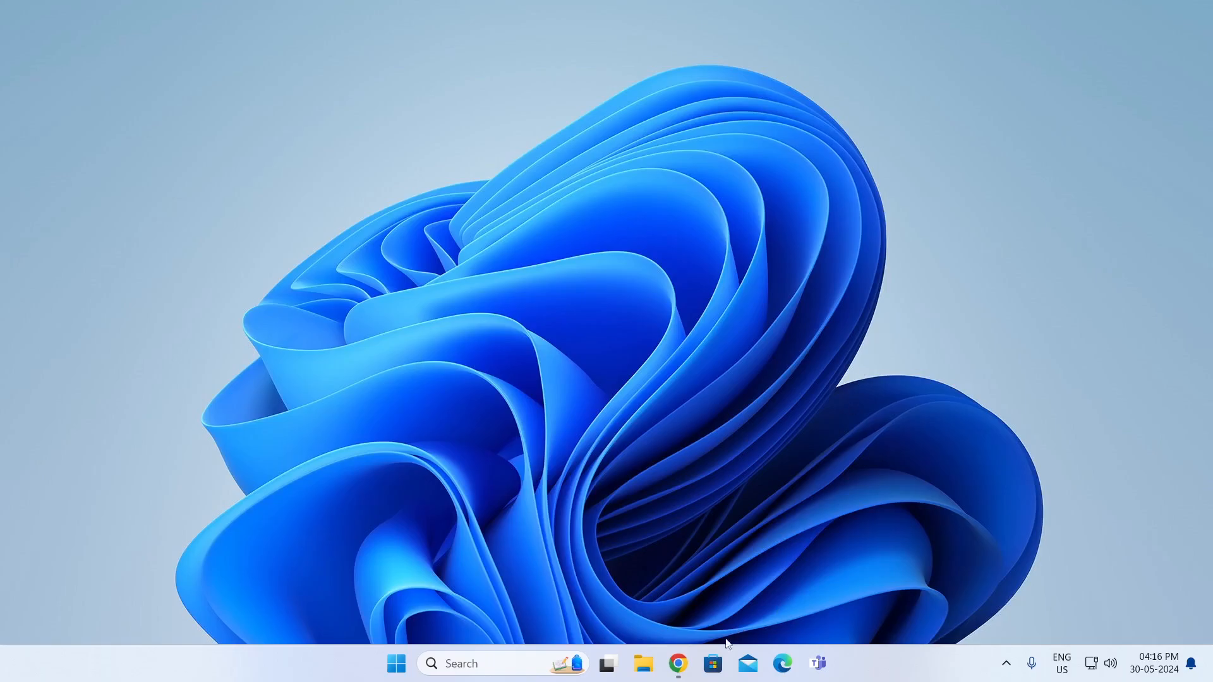
Step: Search Microsoft Store for 'bewidgets' to reach the BeWidgets app page
left_click(711, 664)
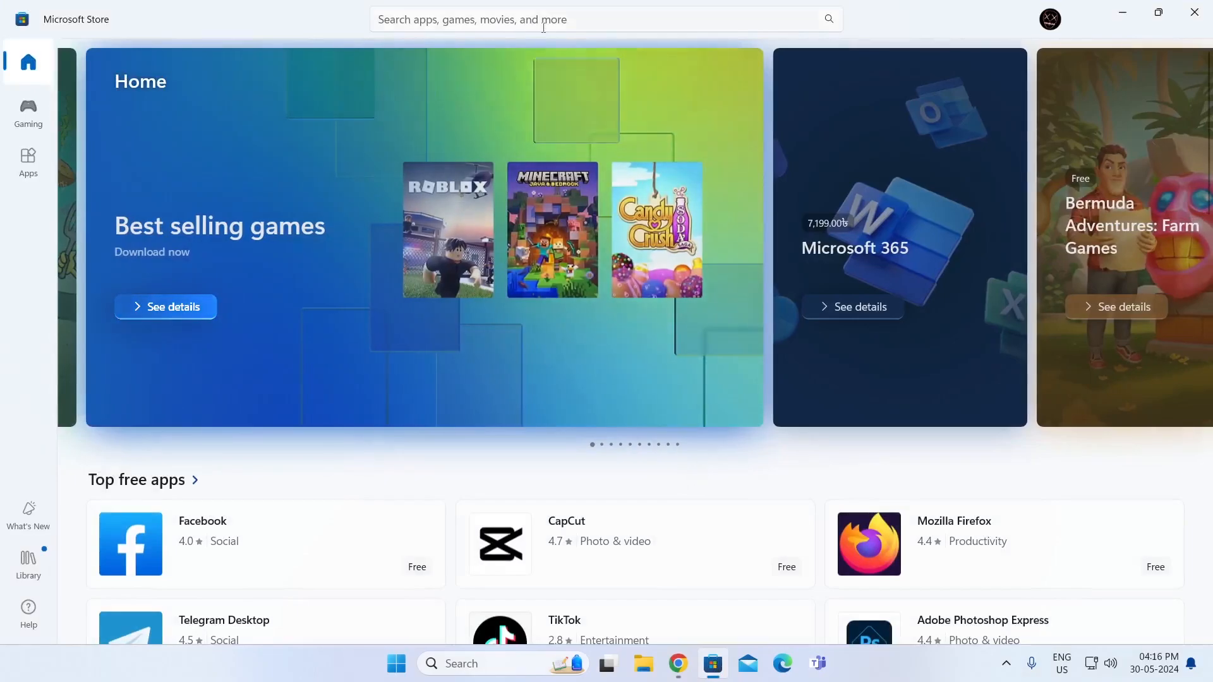
type("bewidgets")
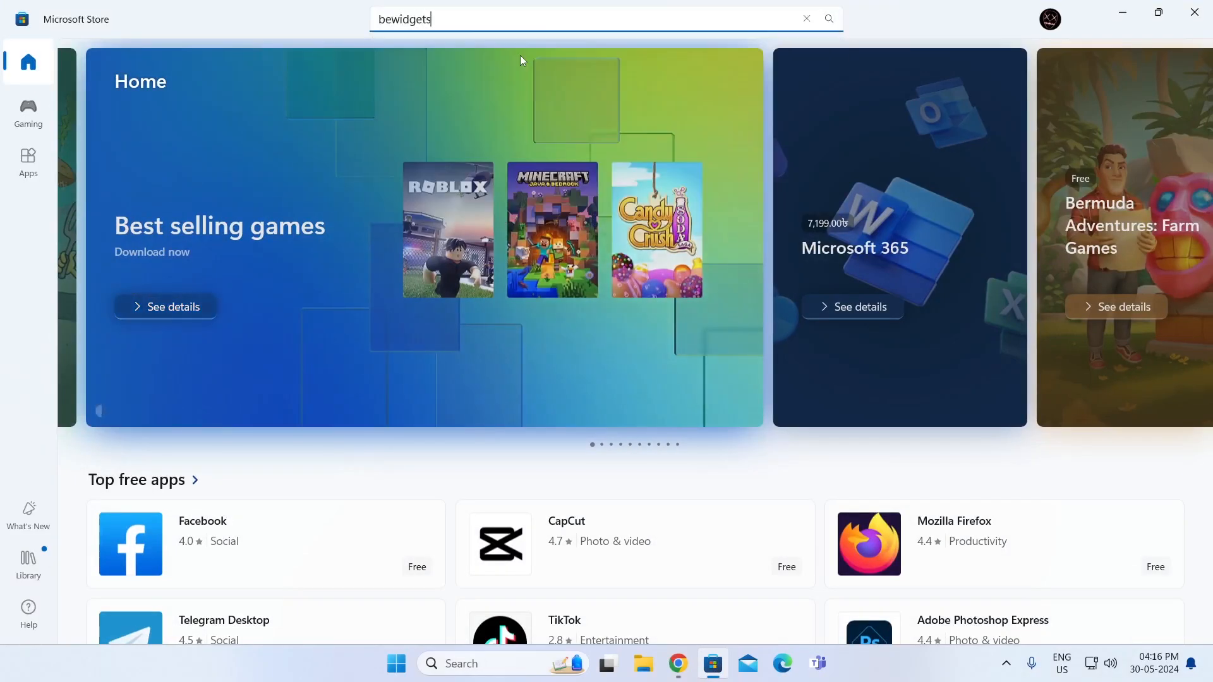
key("Enter")
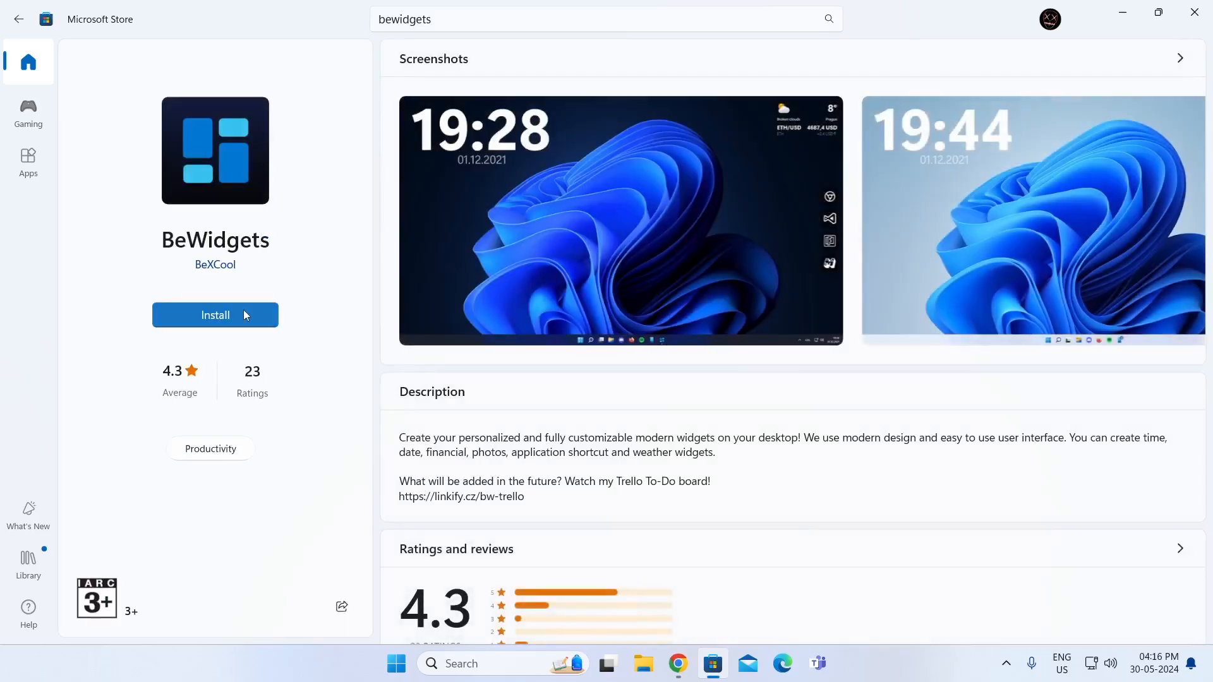
Step: Install BeWidgets from its store page and launch it
left_click(215, 315)
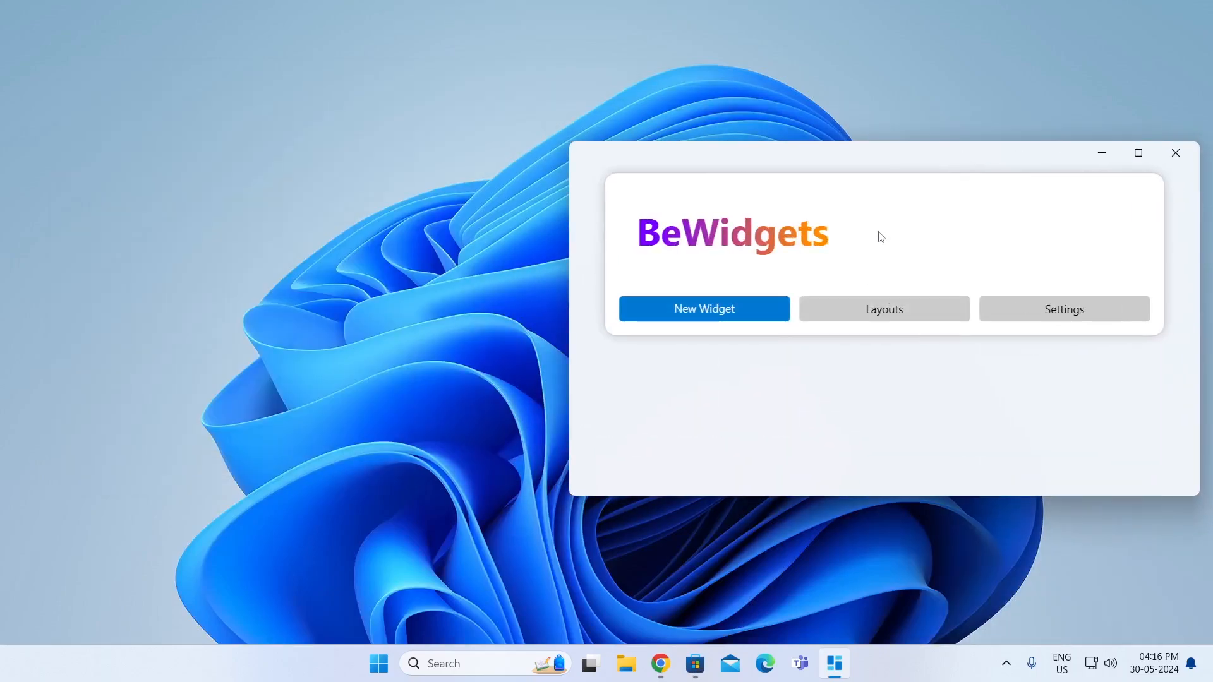
Step: Create two new Time widgets showing the clock on the desktop
left_click(703, 308)
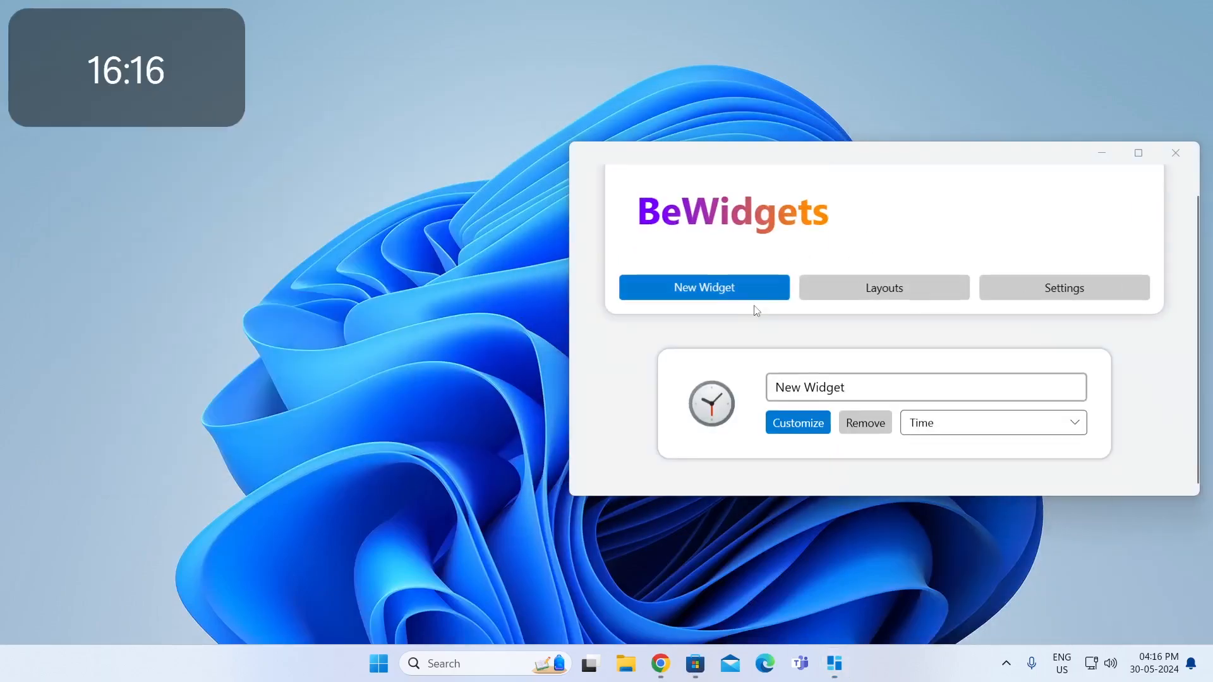
mouse_move(408, 264)
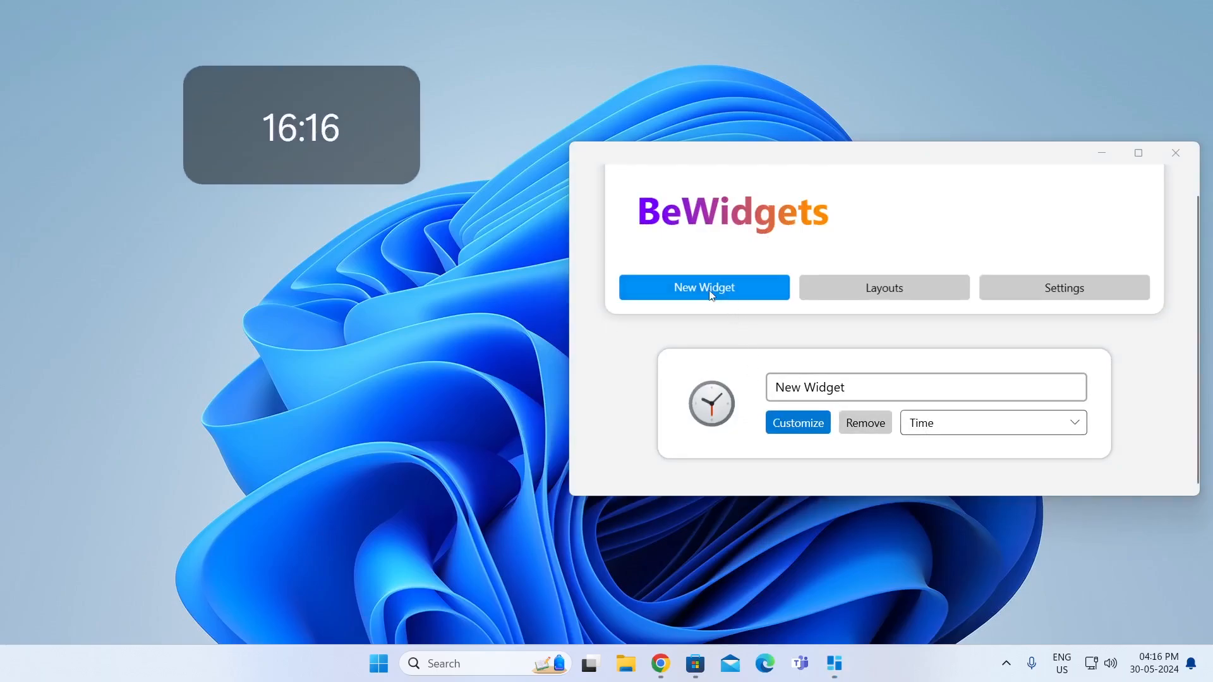
left_click(703, 287)
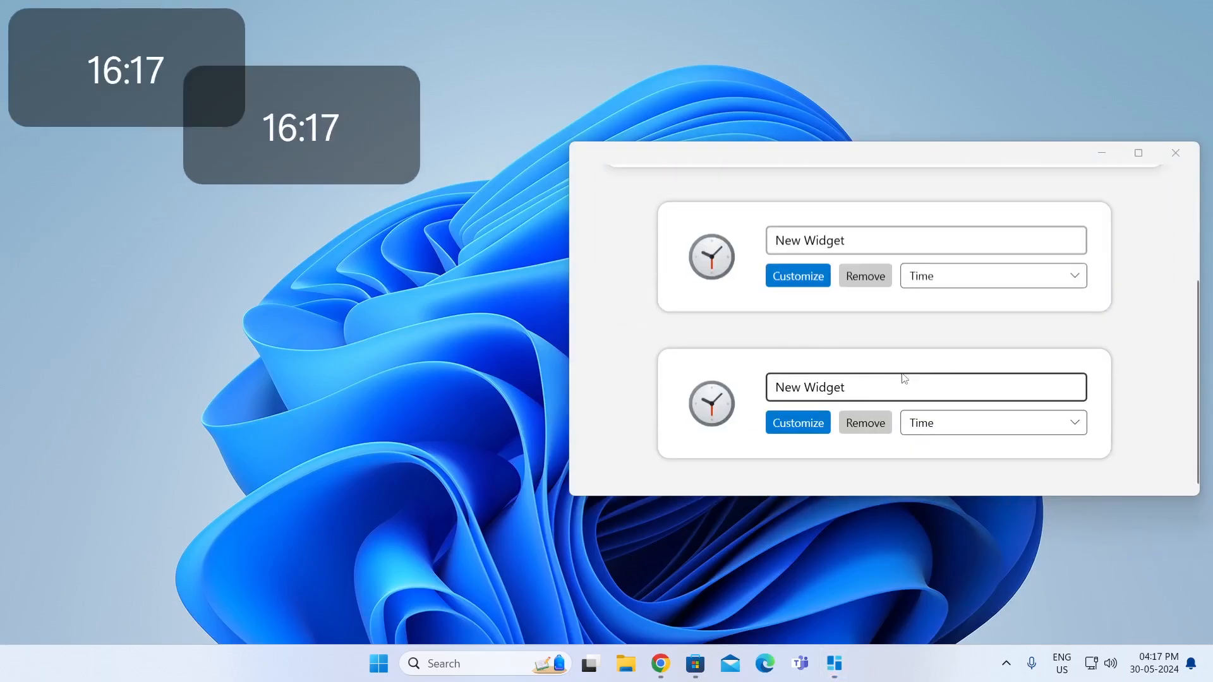
Step: Switch the second widget to Weather and add a third widget set to Date
left_click(993, 422)
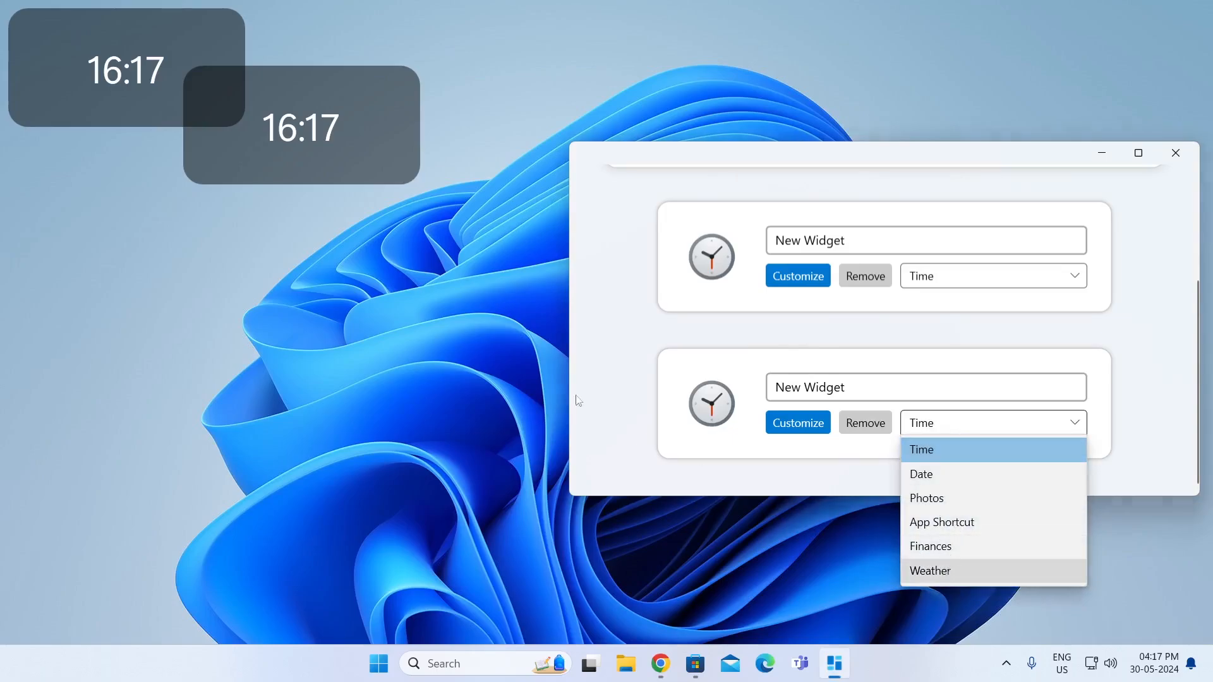
left_click(928, 571)
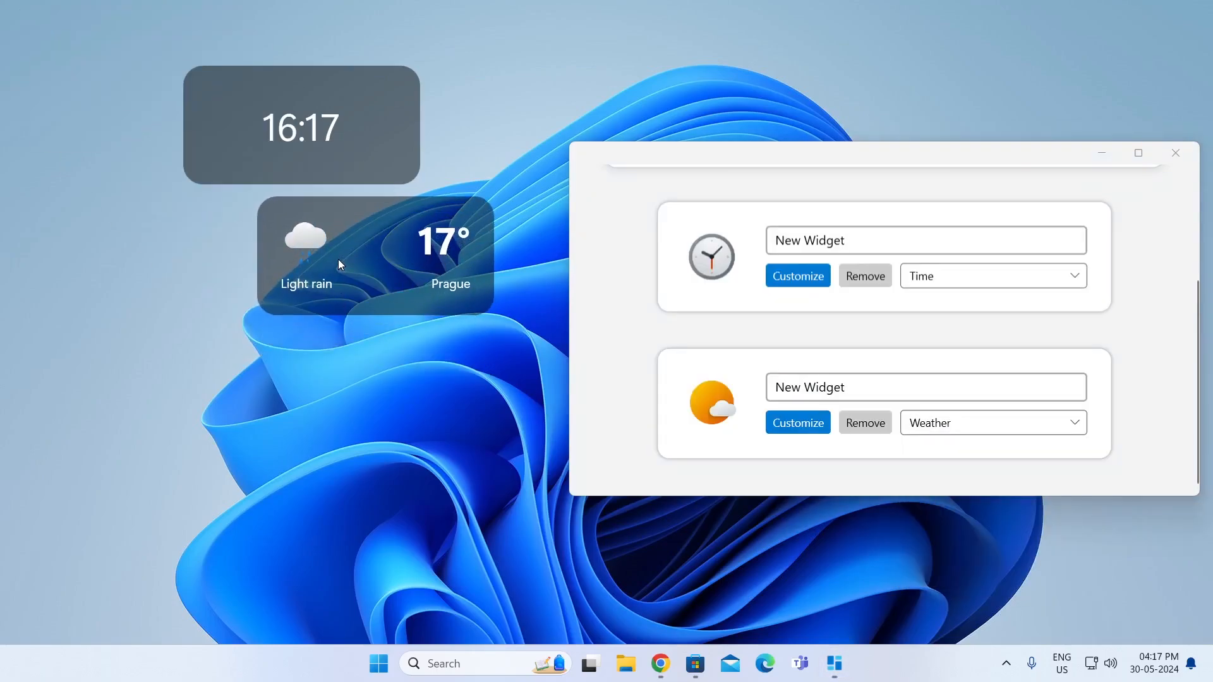
left_click(703, 292)
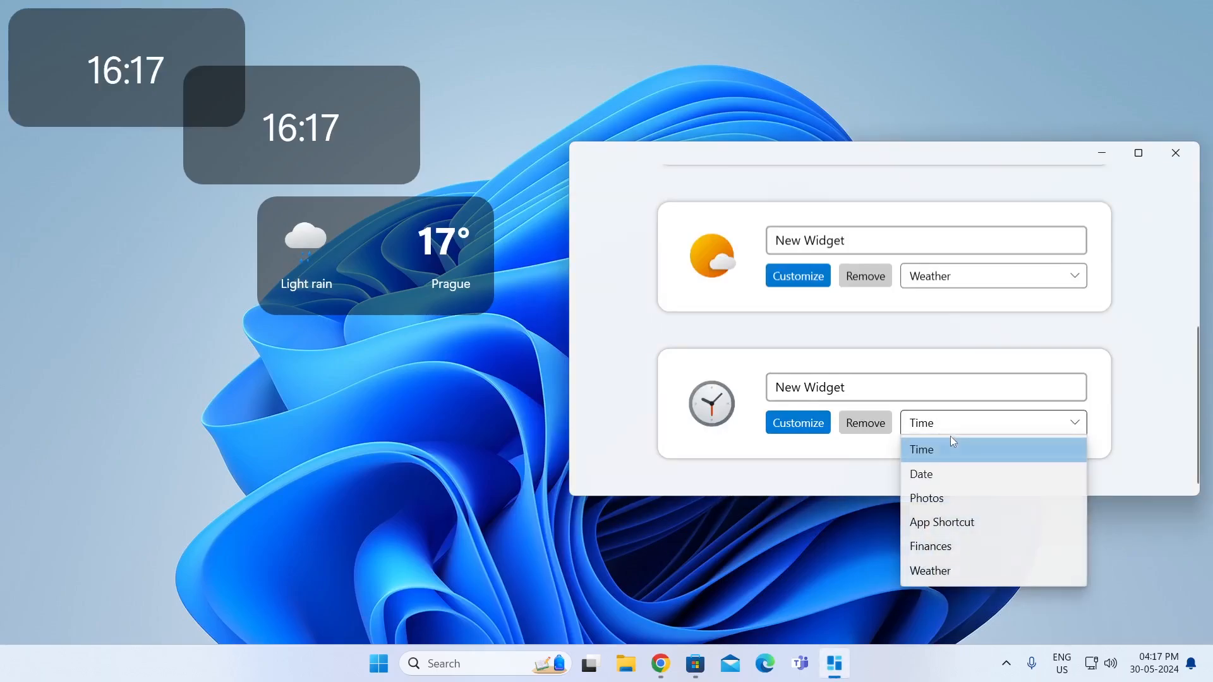
left_click(921, 474)
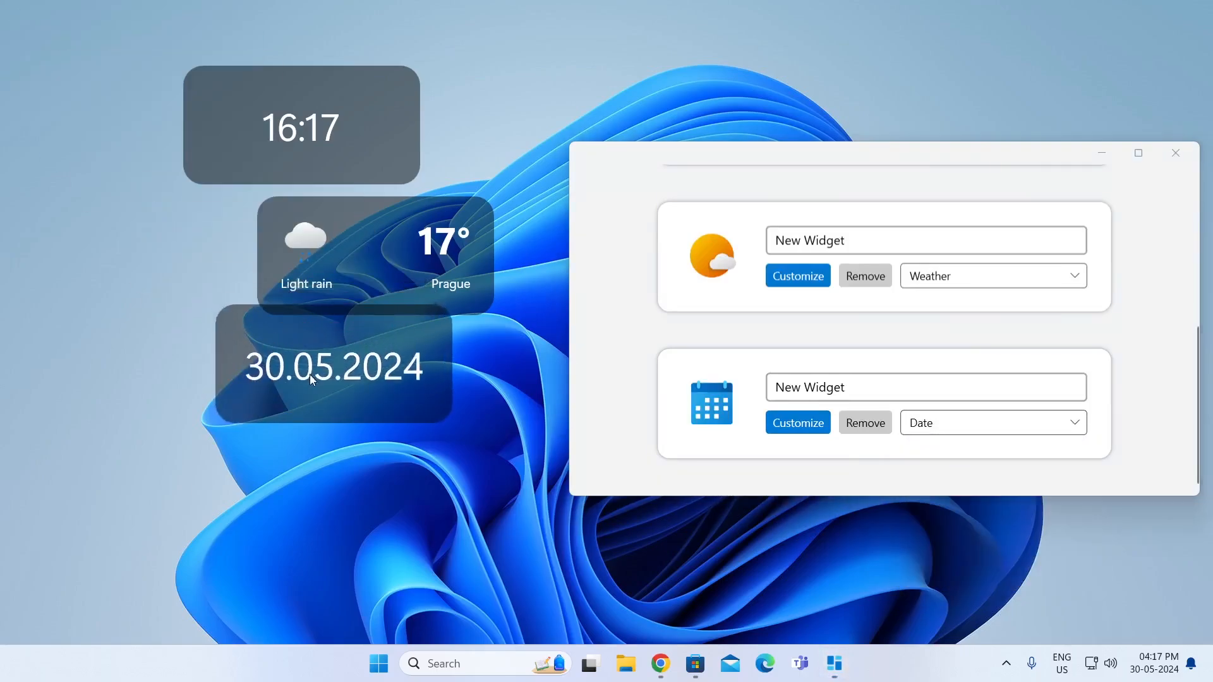